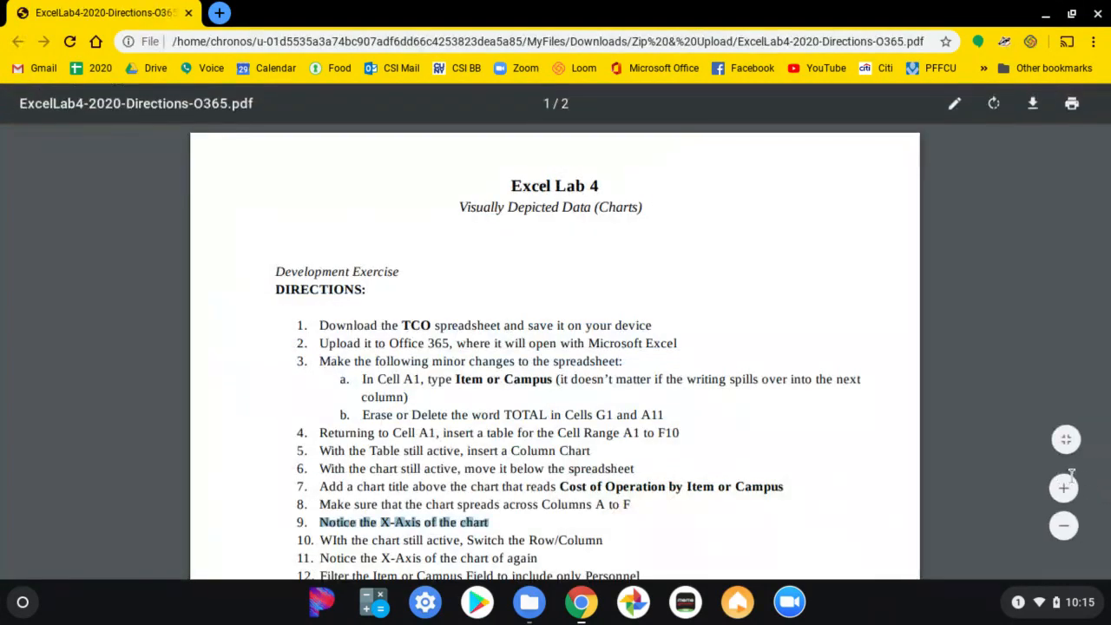
Scroll through the Excel Lab 4 directions in the PDF viewer
scroll("down", 3)
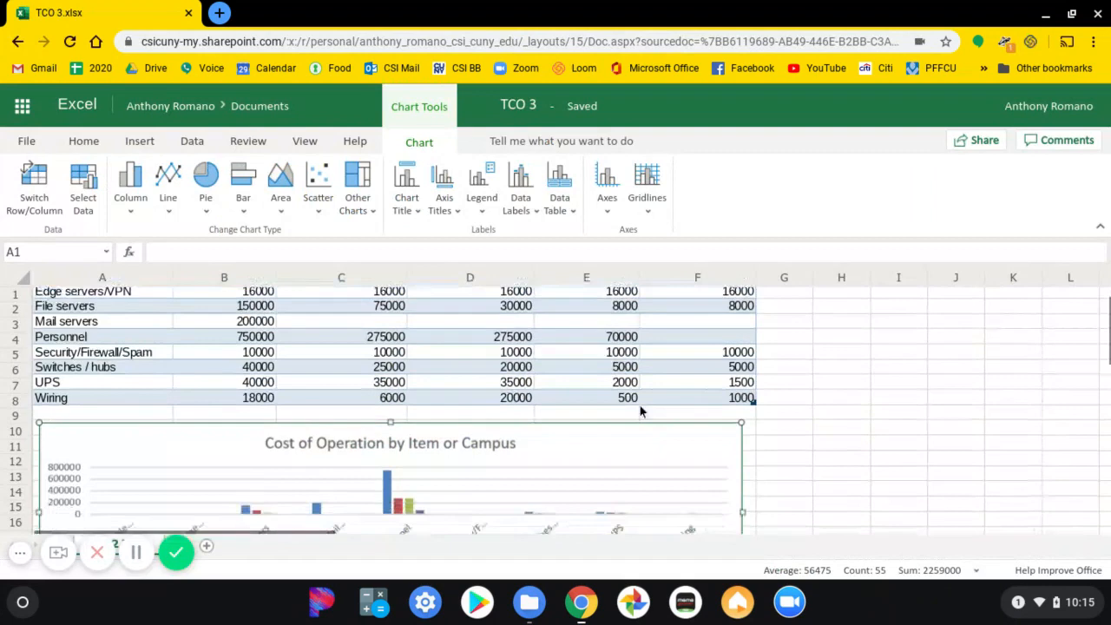
Switch the chart's rows and columns so bars group by campus with items in the legend
scroll("down", 3)
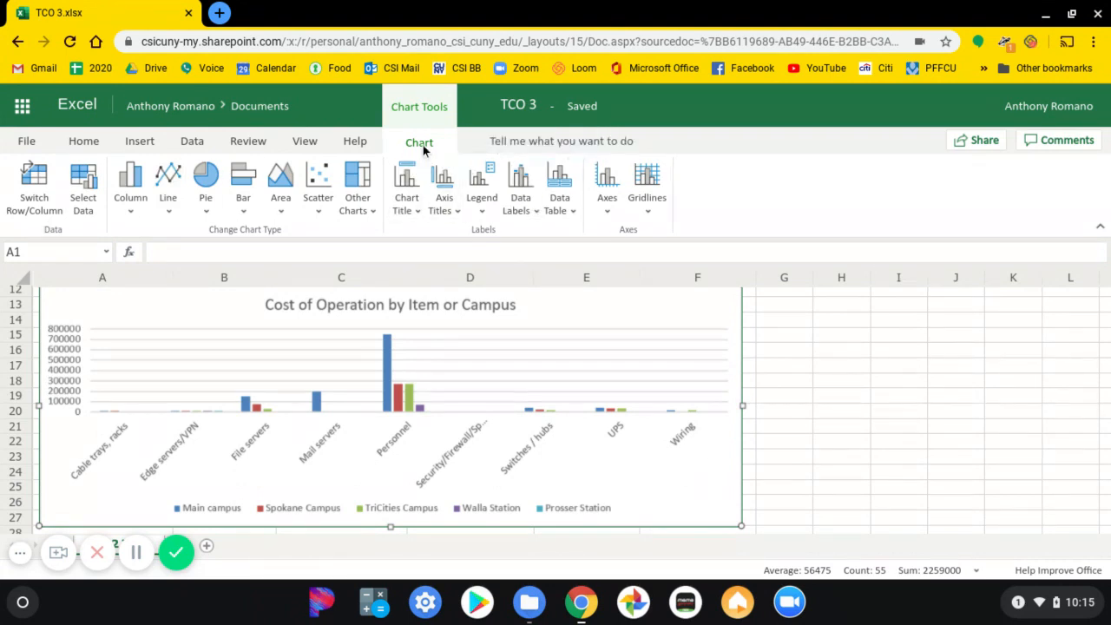
mouse_move(34, 182)
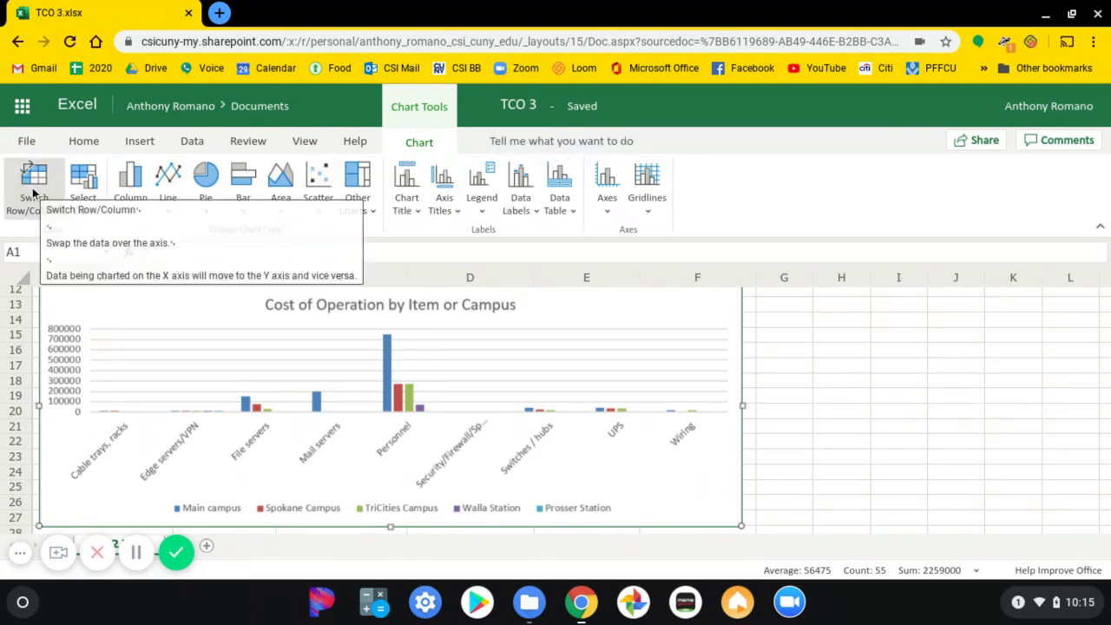
left_click(34, 182)
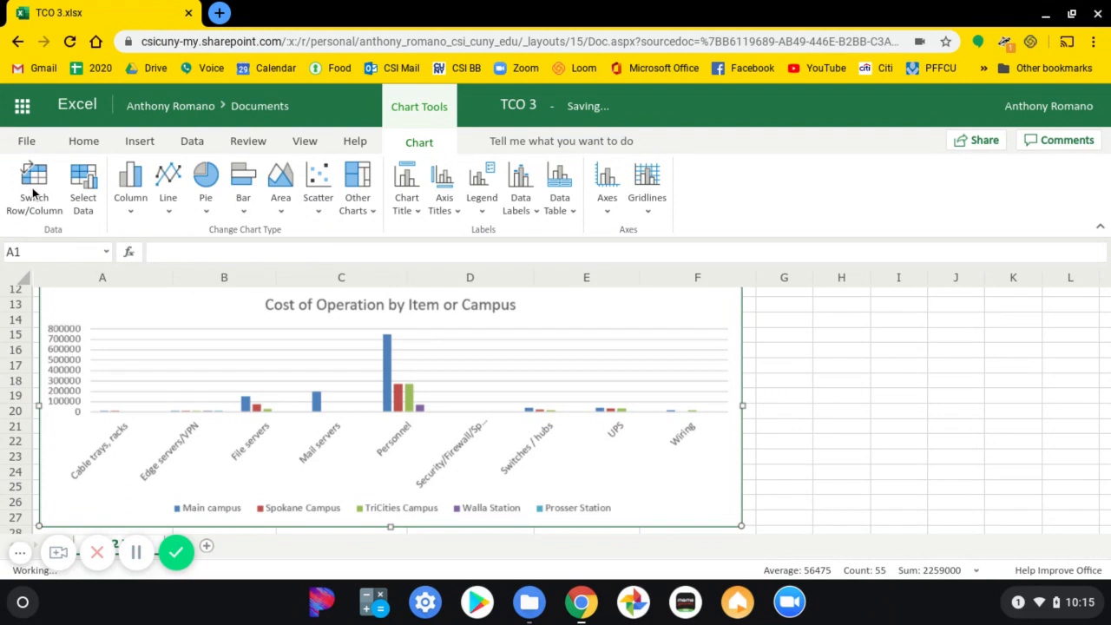
left_click(34, 187)
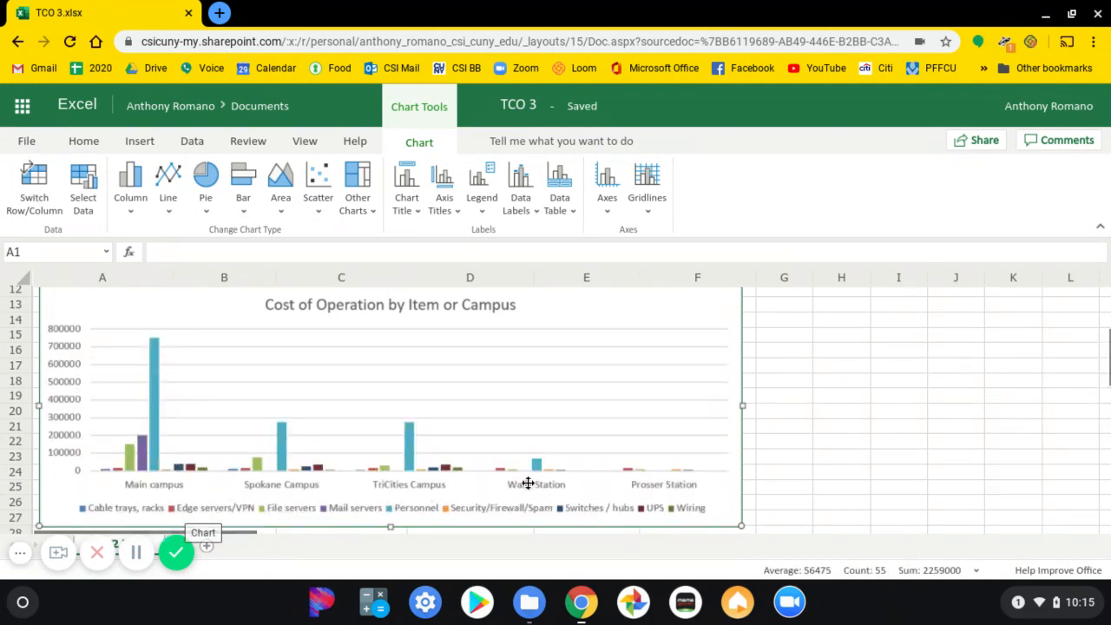
mouse_move(677, 458)
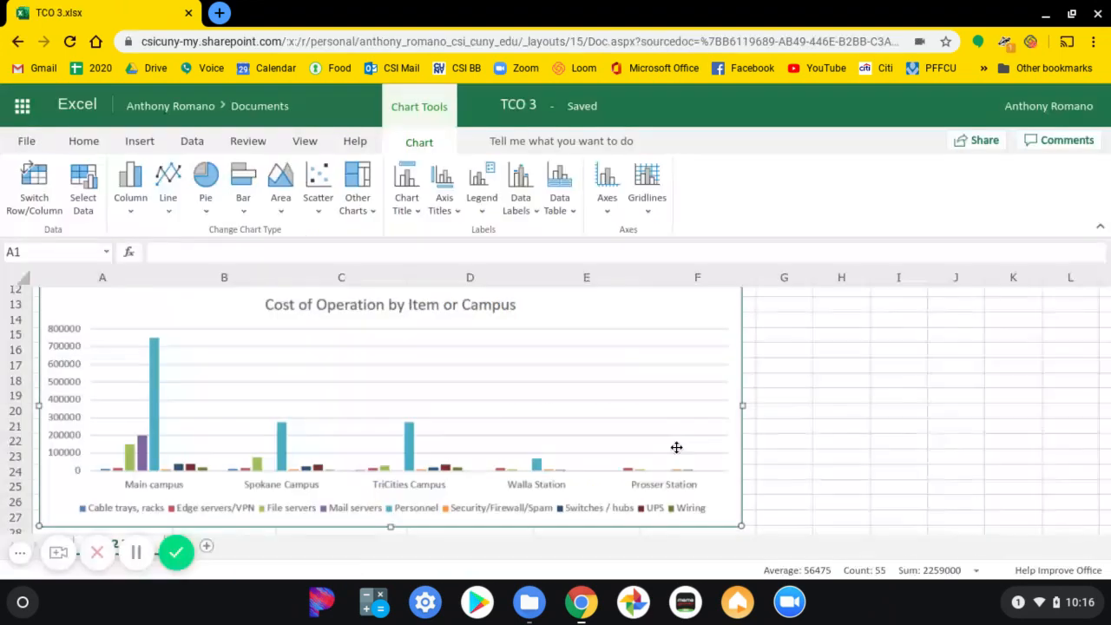
Filter the Item or Campus column to Personnel only, applied to your own view
scroll("up", 3)
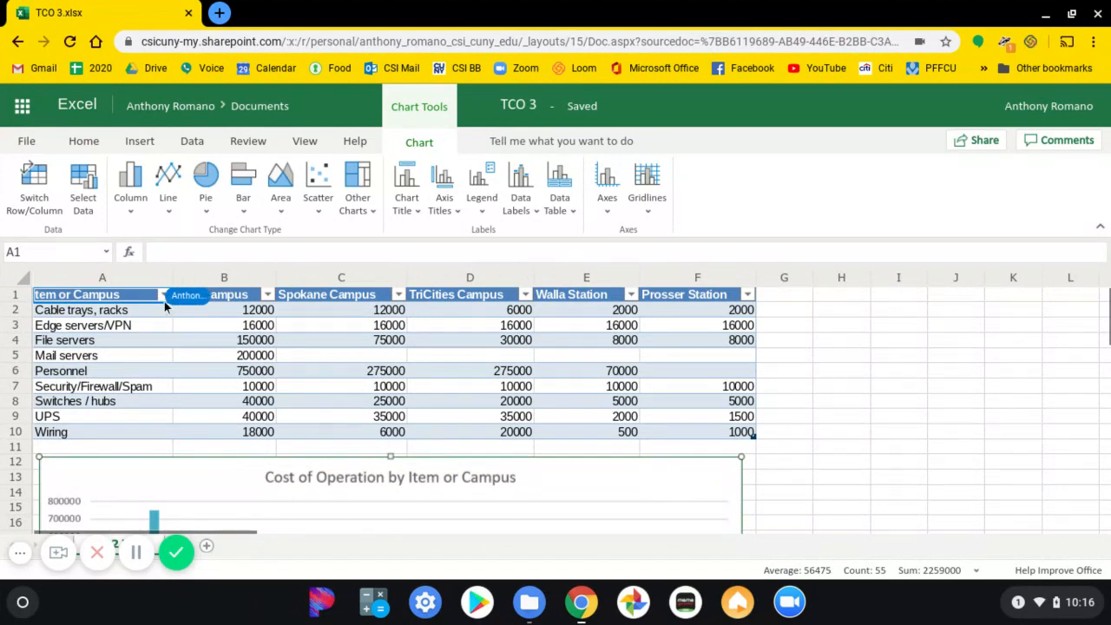
left_click(76, 294)
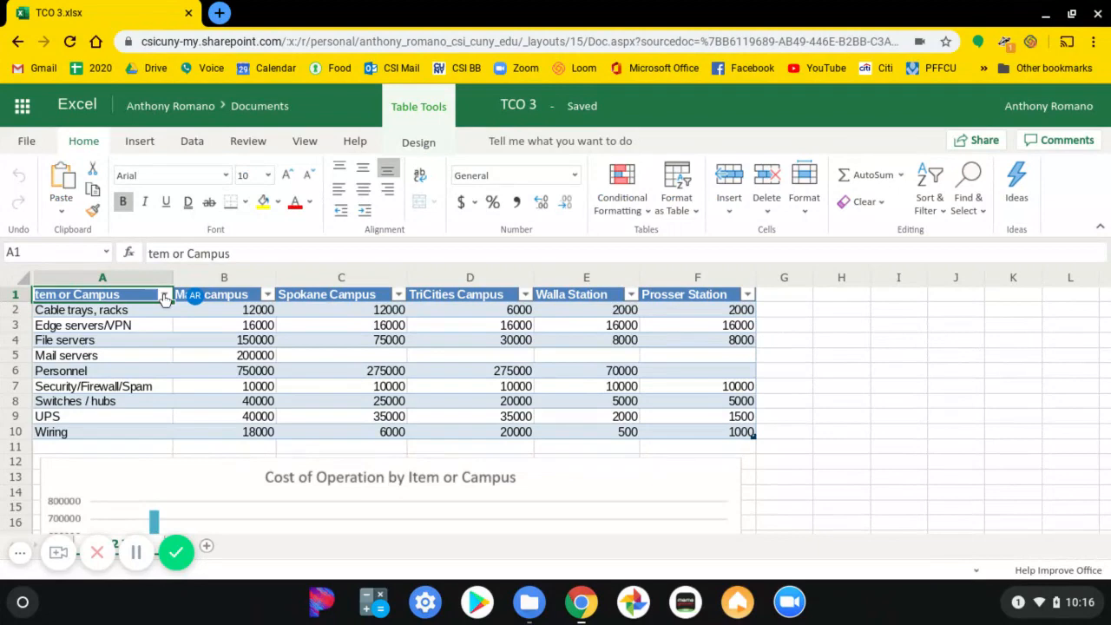
left_click(165, 294)
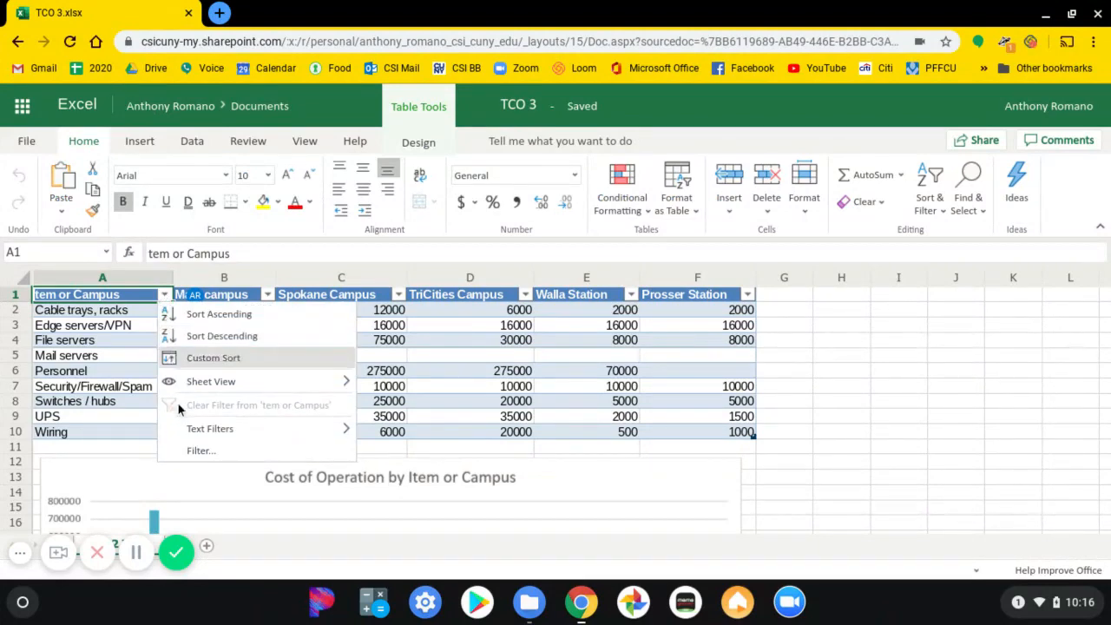
left_click(201, 450)
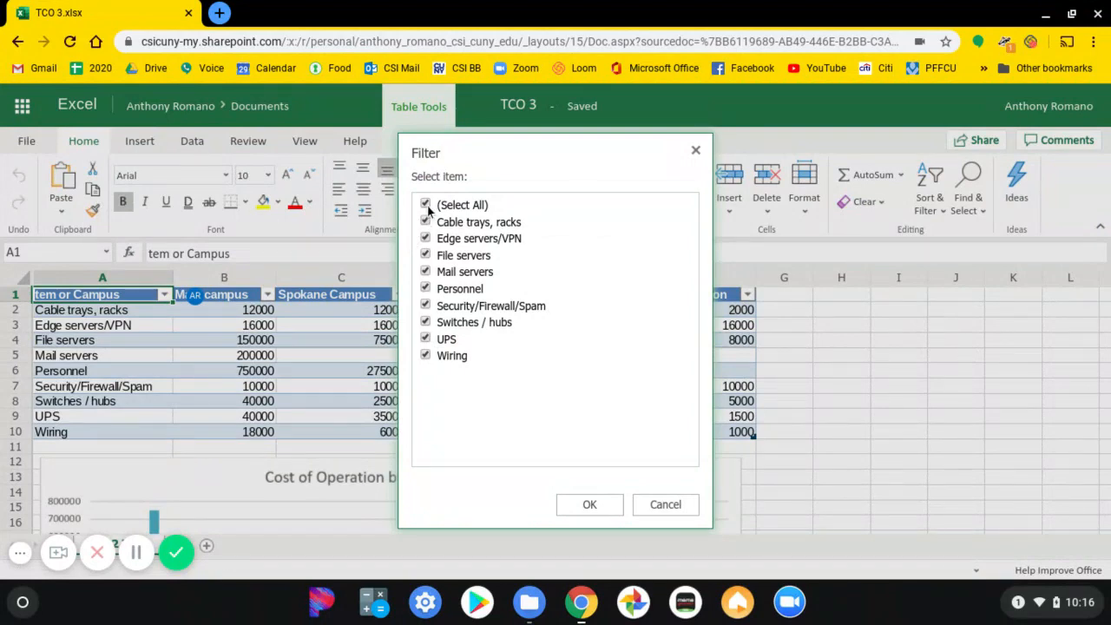
left_click(425, 204)
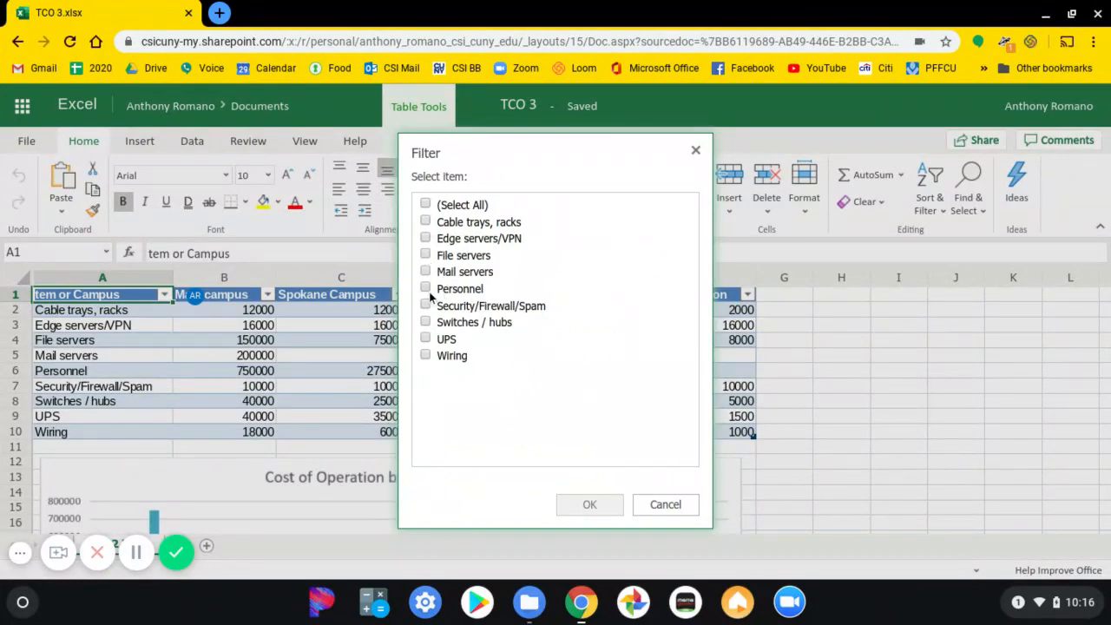
left_click(425, 288)
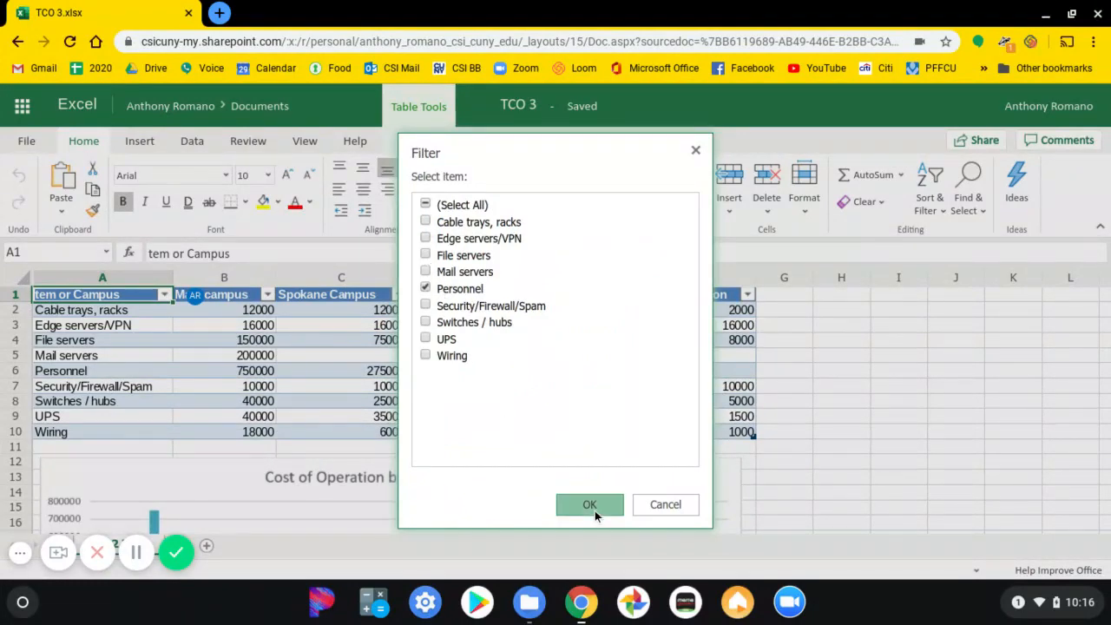
left_click(589, 504)
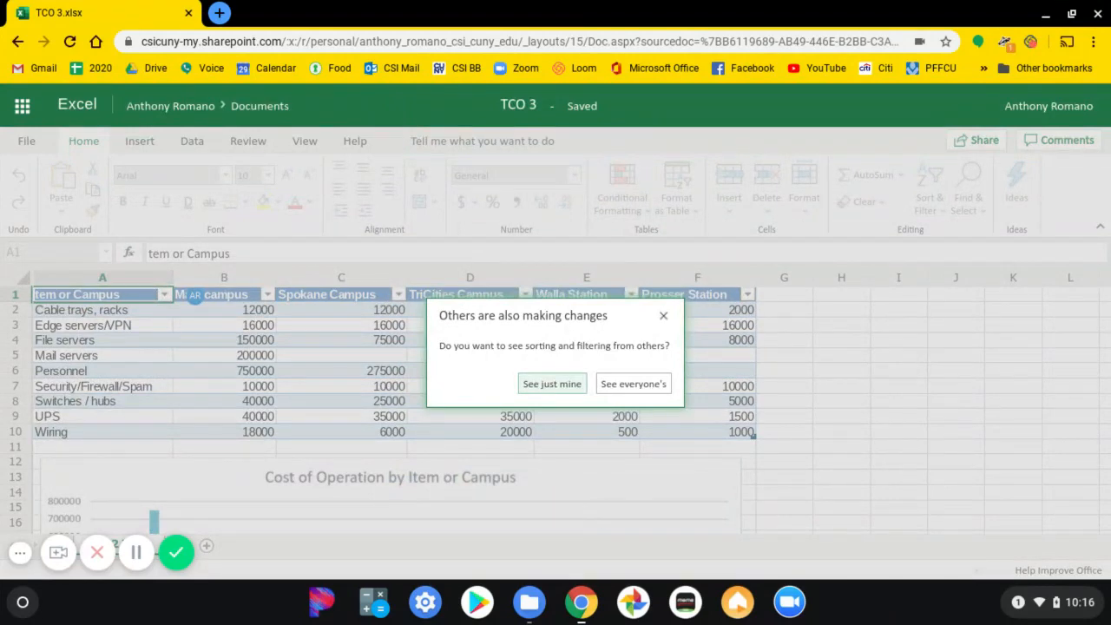
mouse_move(596, 504)
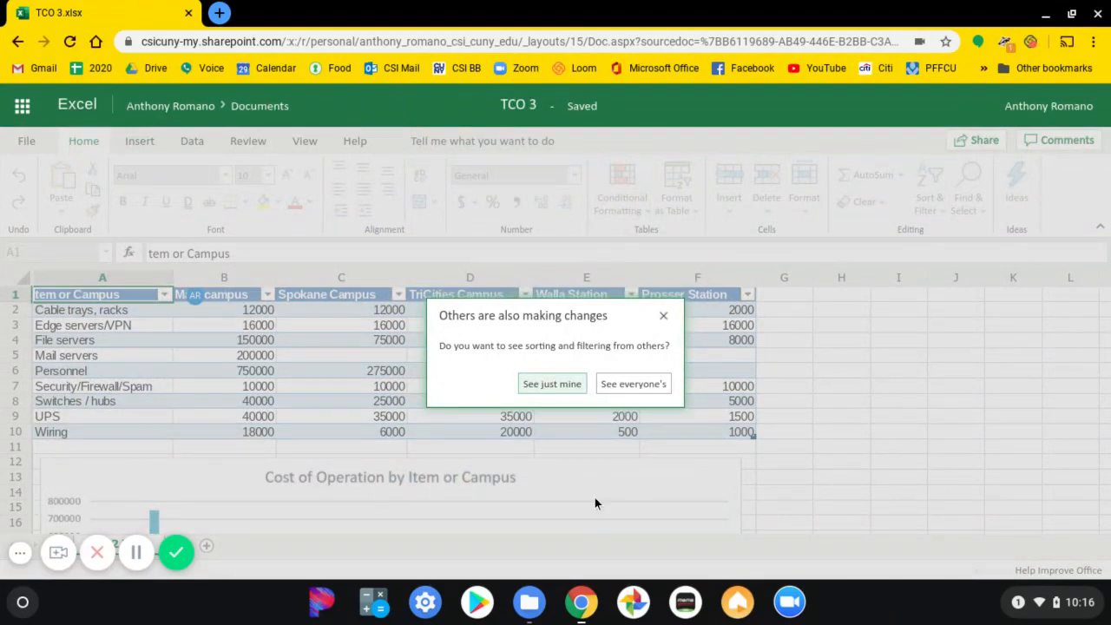
mouse_move(564, 406)
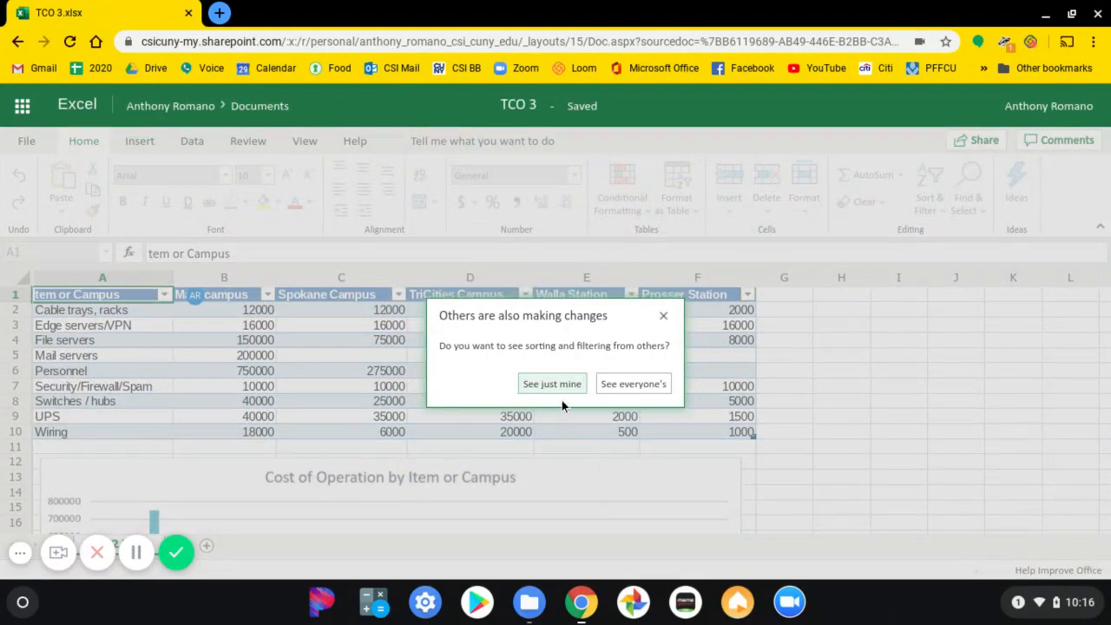
left_click(633, 383)
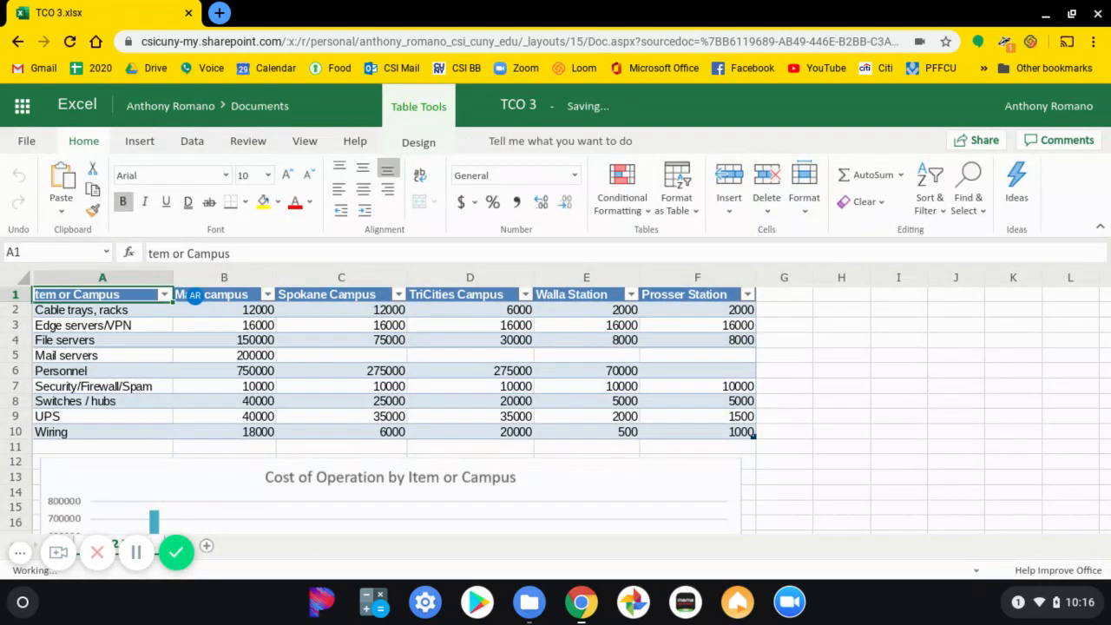
left_click(304, 141)
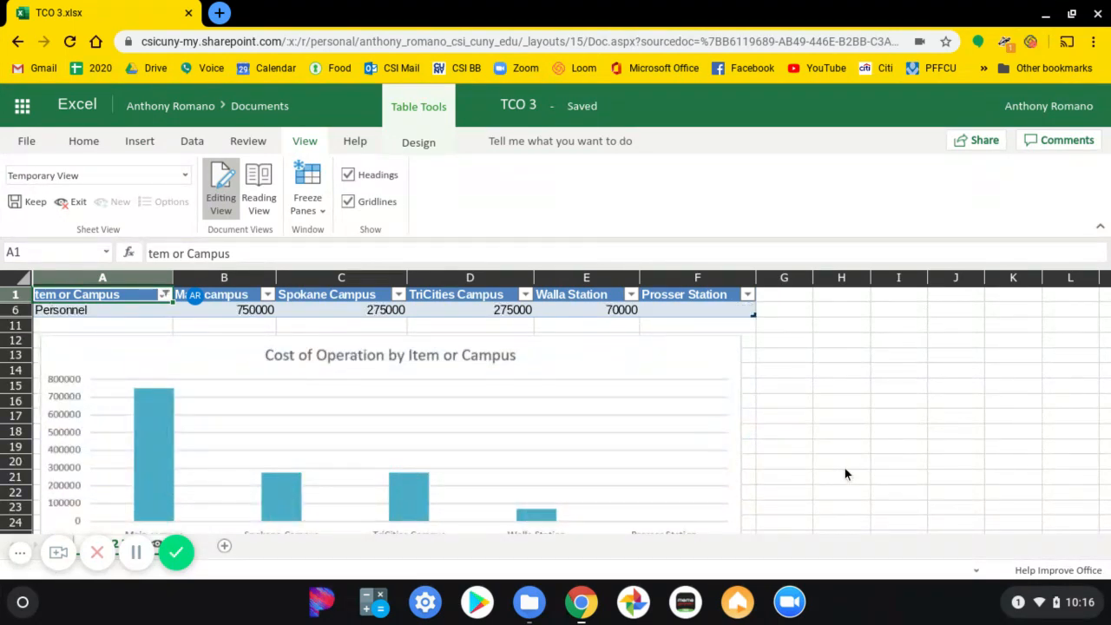
mouse_move(117, 604)
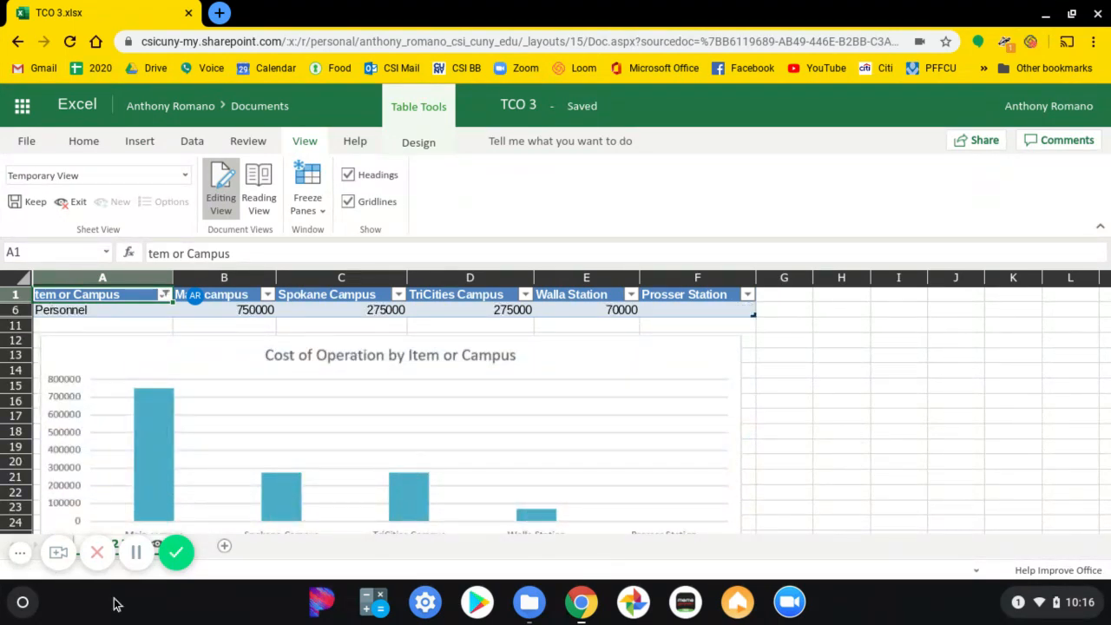
left_click(177, 552)
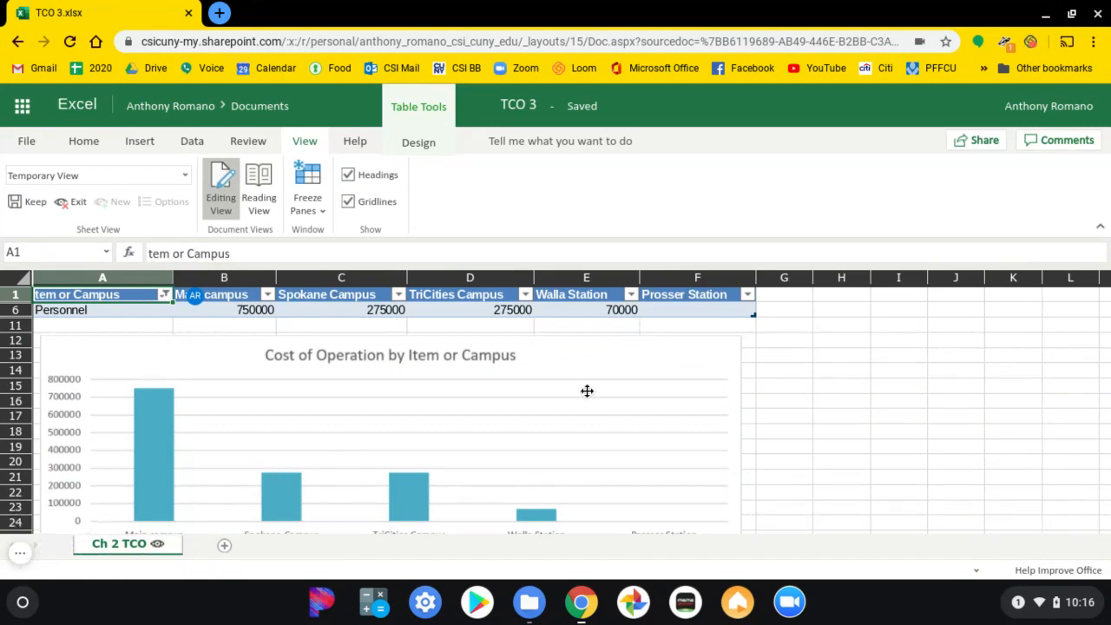
mouse_move(581, 385)
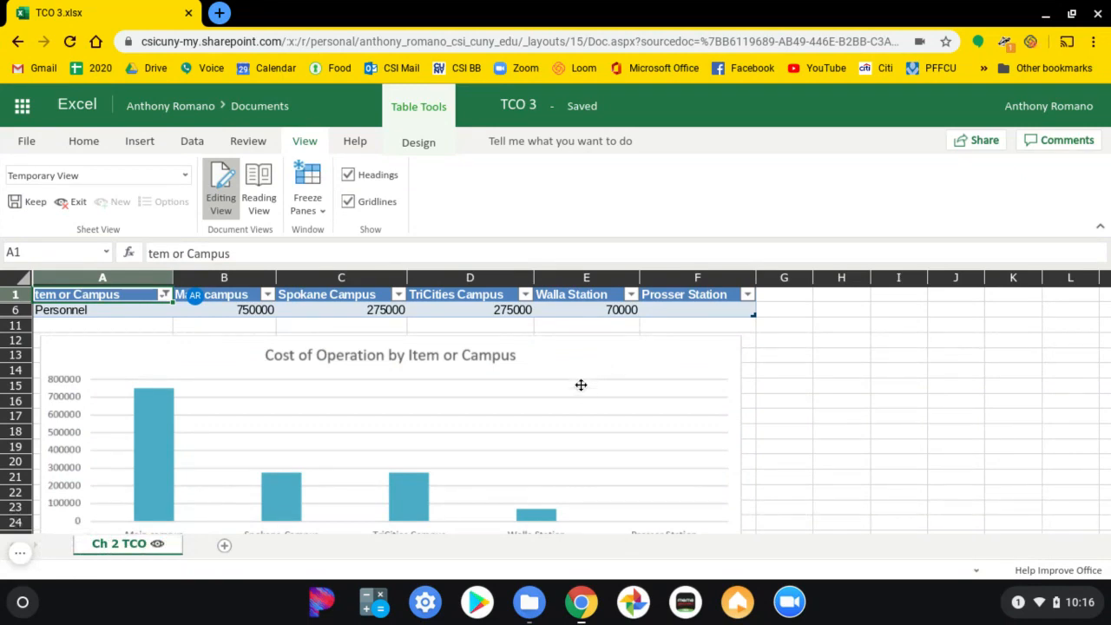
mouse_move(157, 316)
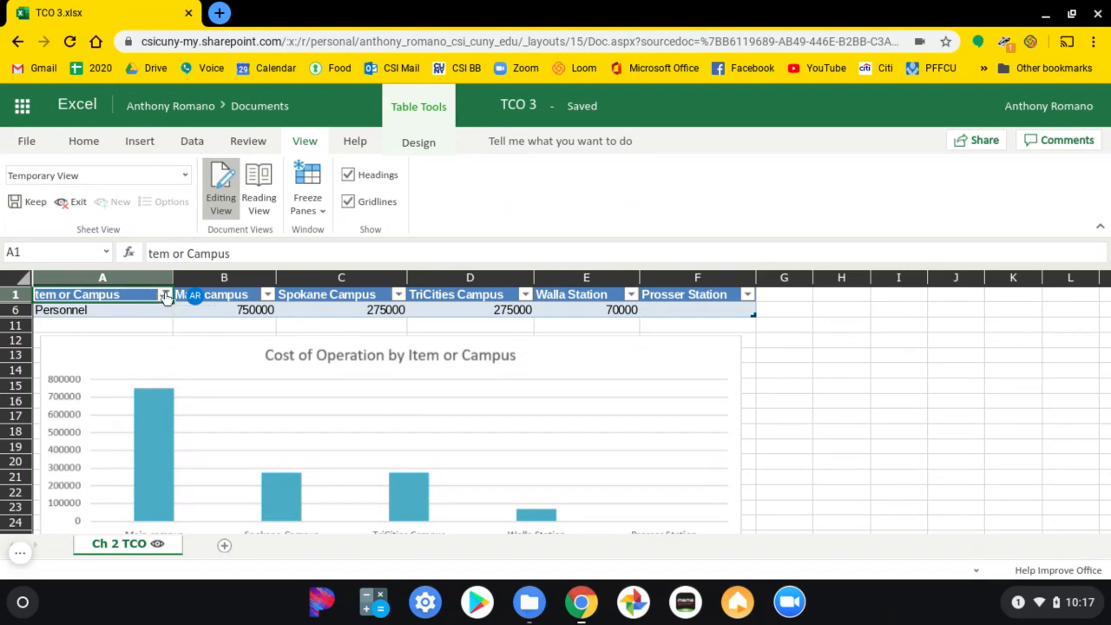
Reselect all items in the Item or Campus filter to remove the Personnel filter
left_click(165, 294)
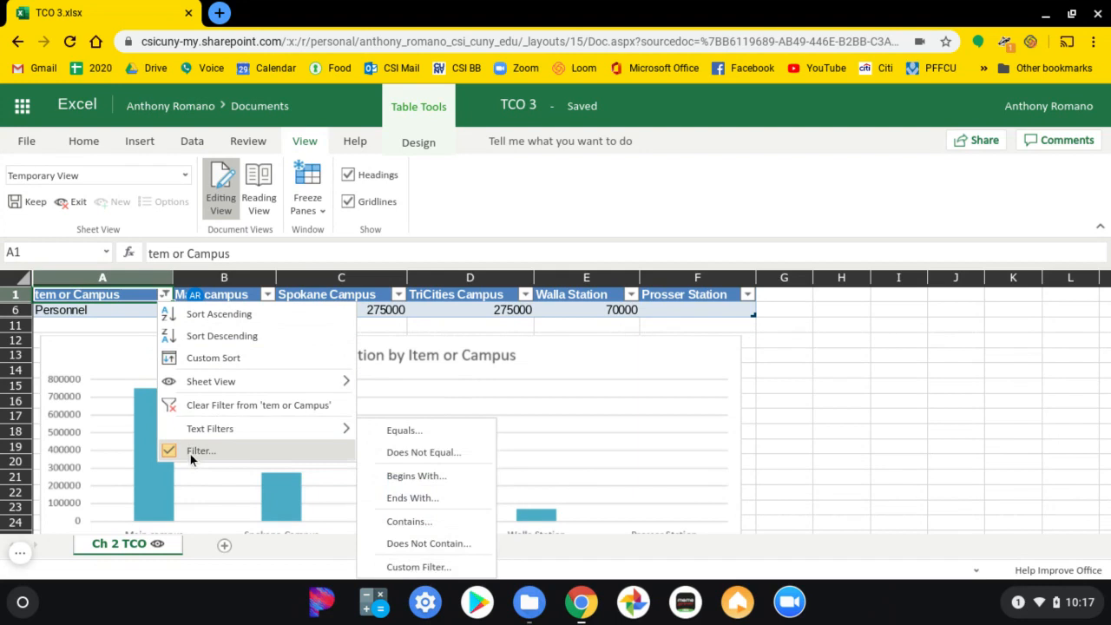
left_click(201, 450)
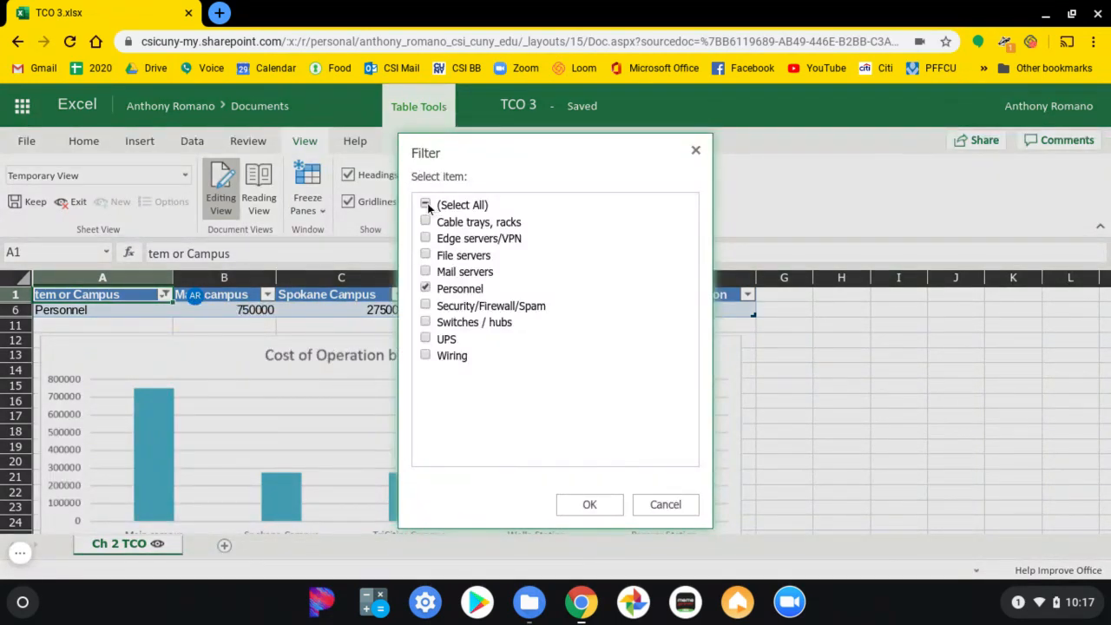
left_click(426, 204)
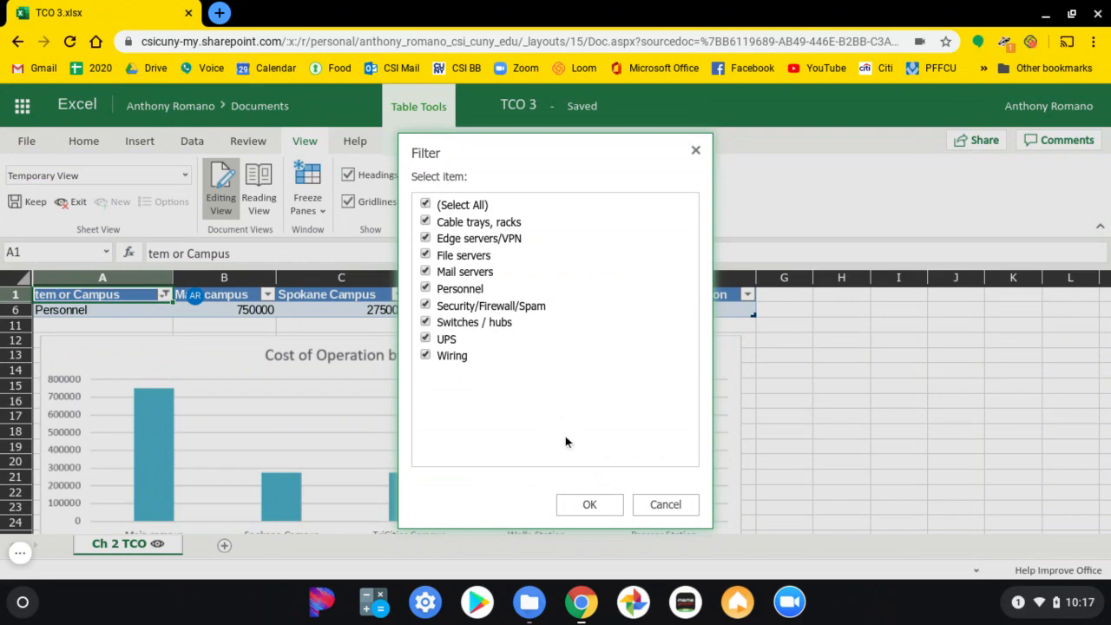
left_click(590, 505)
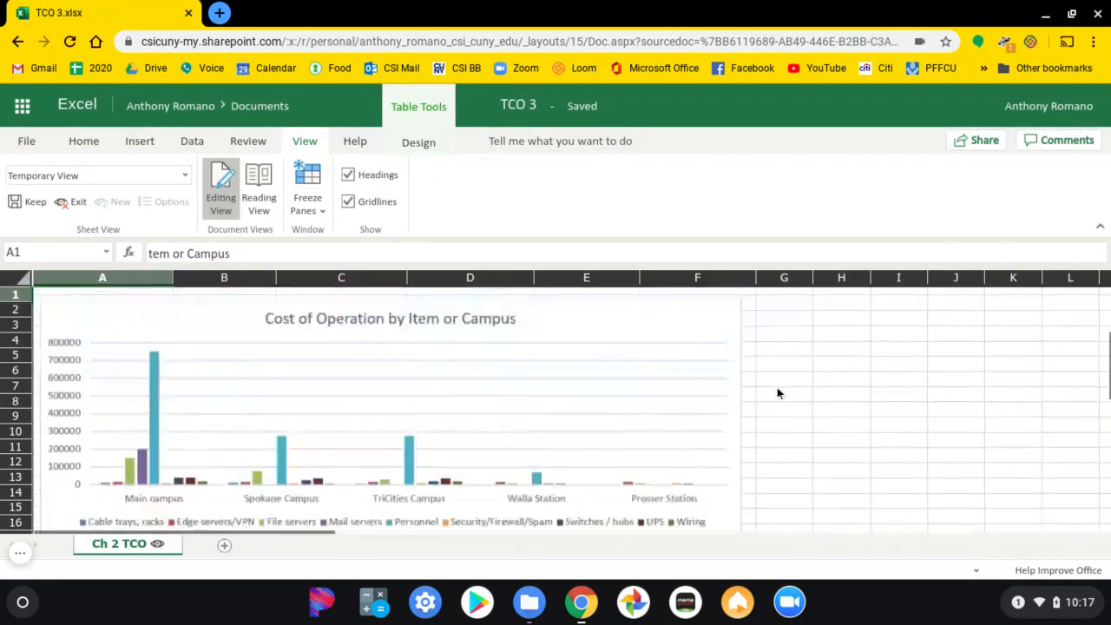
Review the restored table and chart, then return to the lab directions
scroll("down", 3)
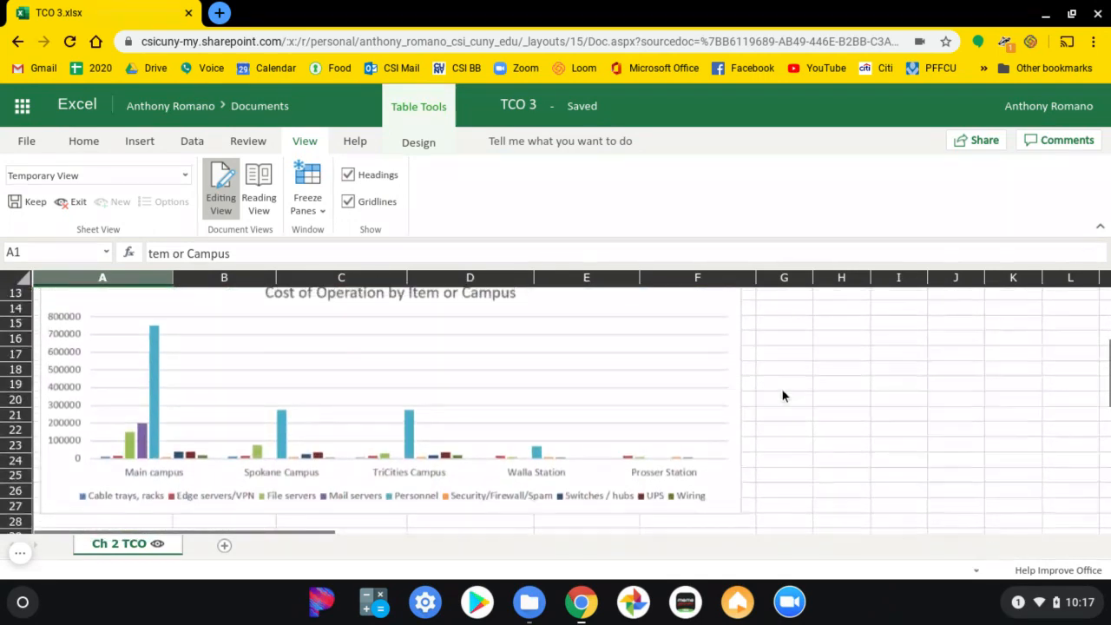
scroll("up", 3)
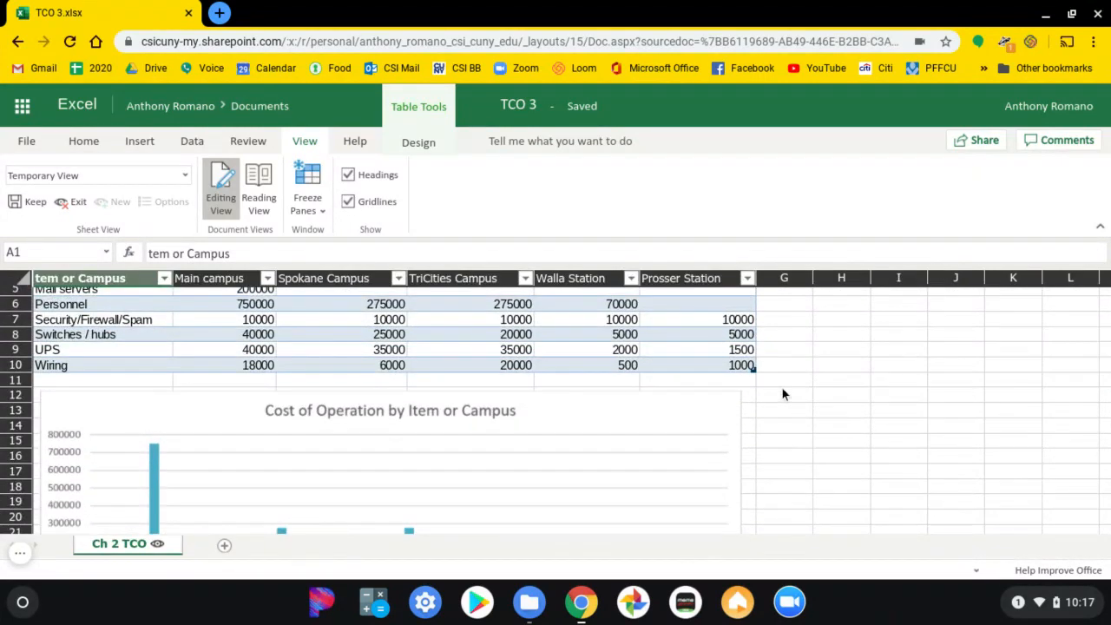
scroll("down", 3)
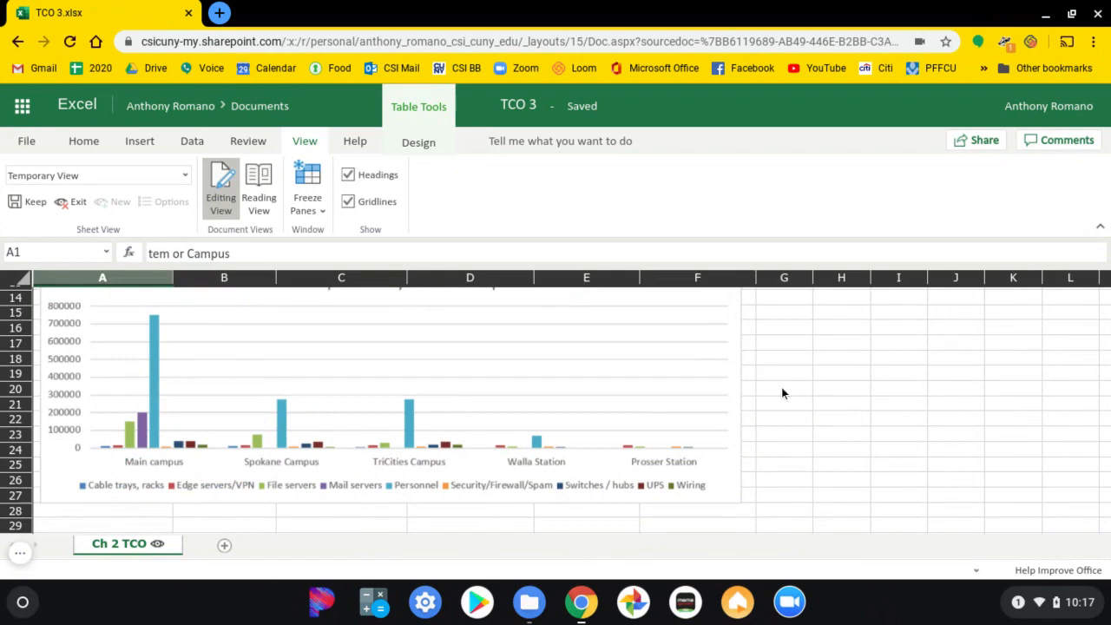
scroll("up", 3)
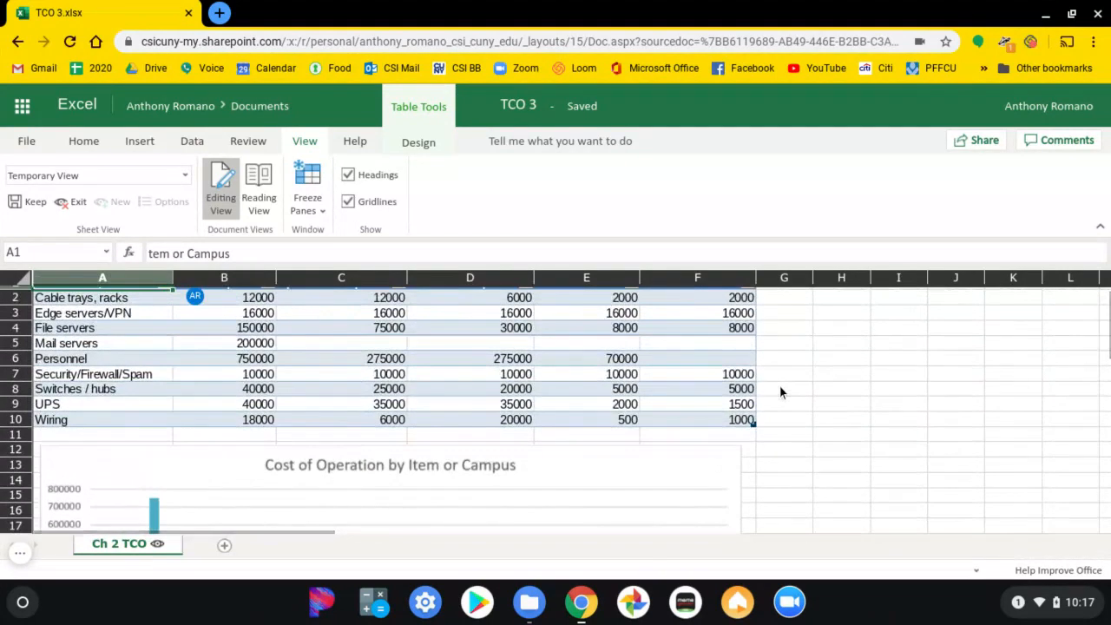
left_click(96, 12)
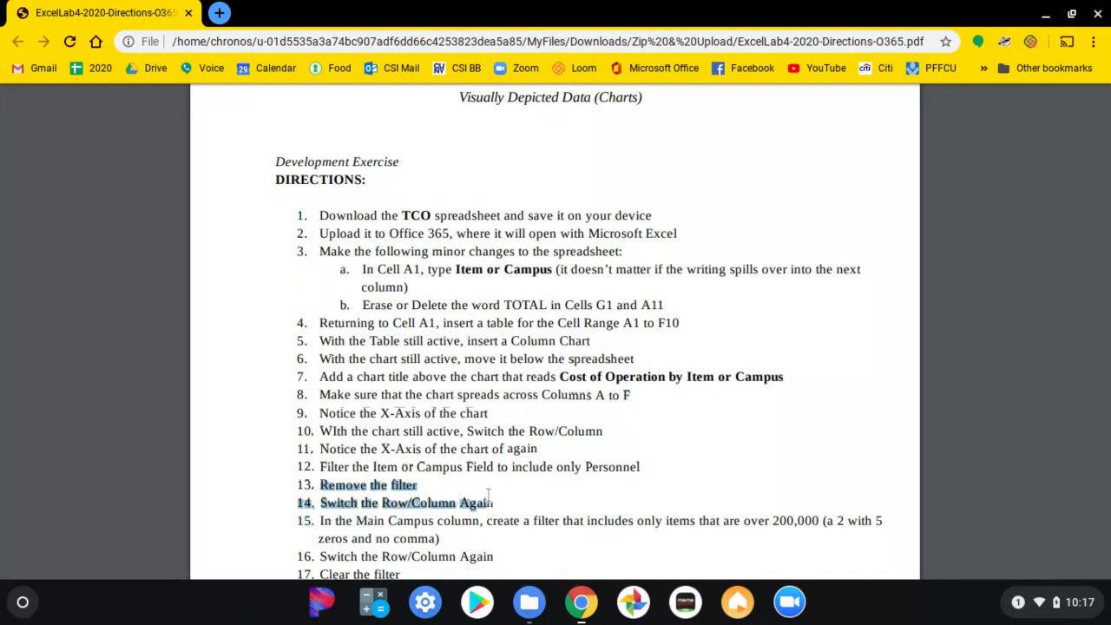
mouse_move(530, 491)
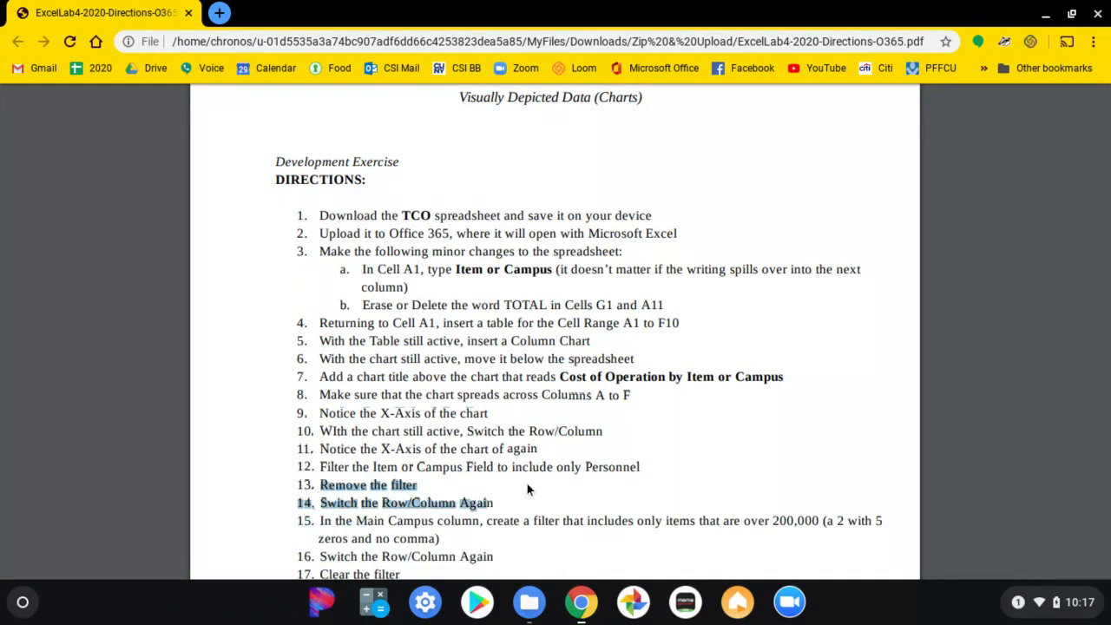
Go back from the lab directions to the Excel workbook
left_click(61, 12)
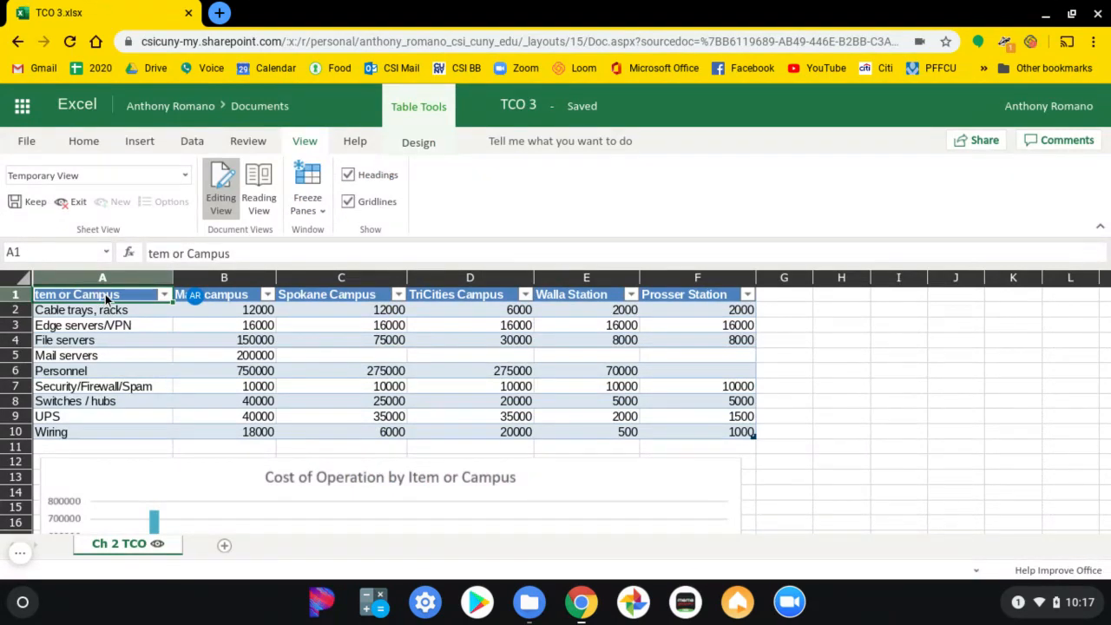
mouse_move(135, 490)
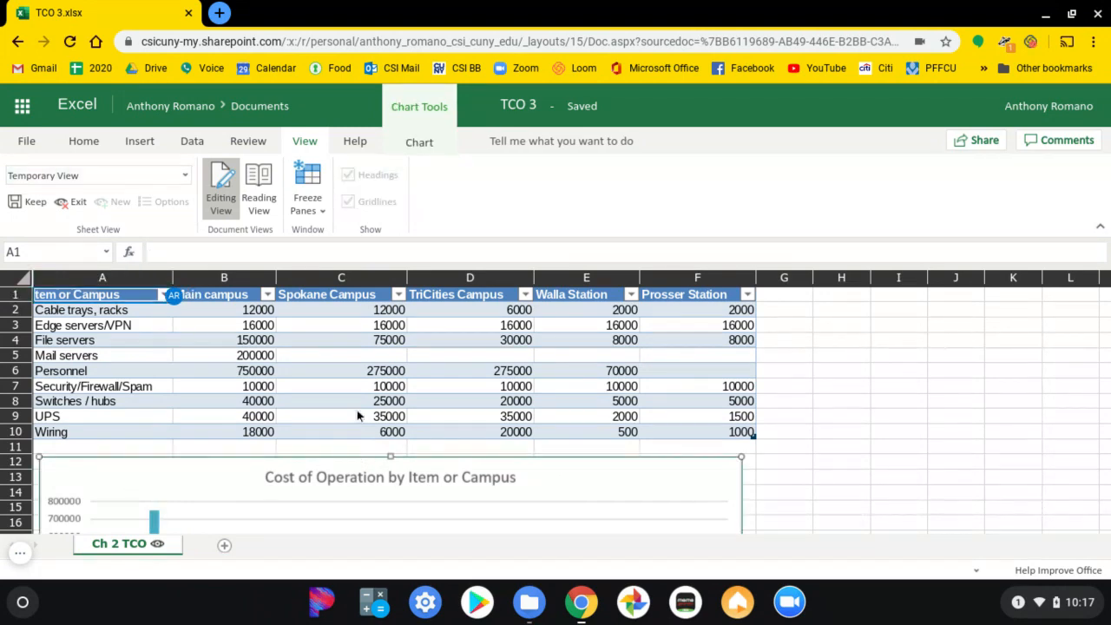
Activate the cost chart's editing tools so its bars regroup by cost item
left_click(419, 142)
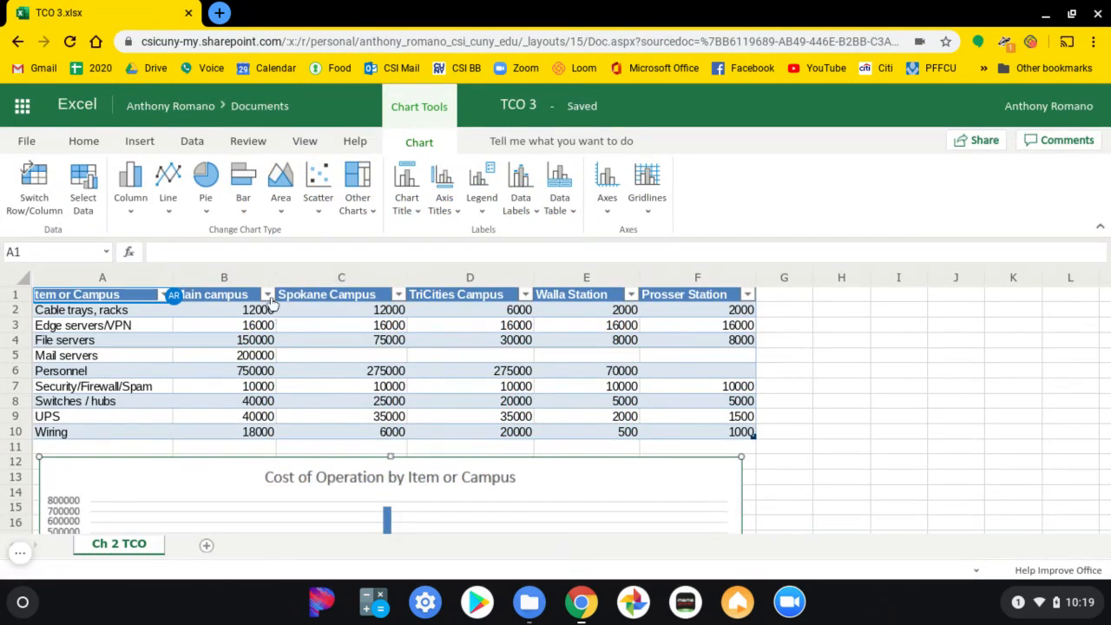
Filter Main campus to 200000 and 750000 for your own view, leaving Mail servers and Personnel
left_click(268, 294)
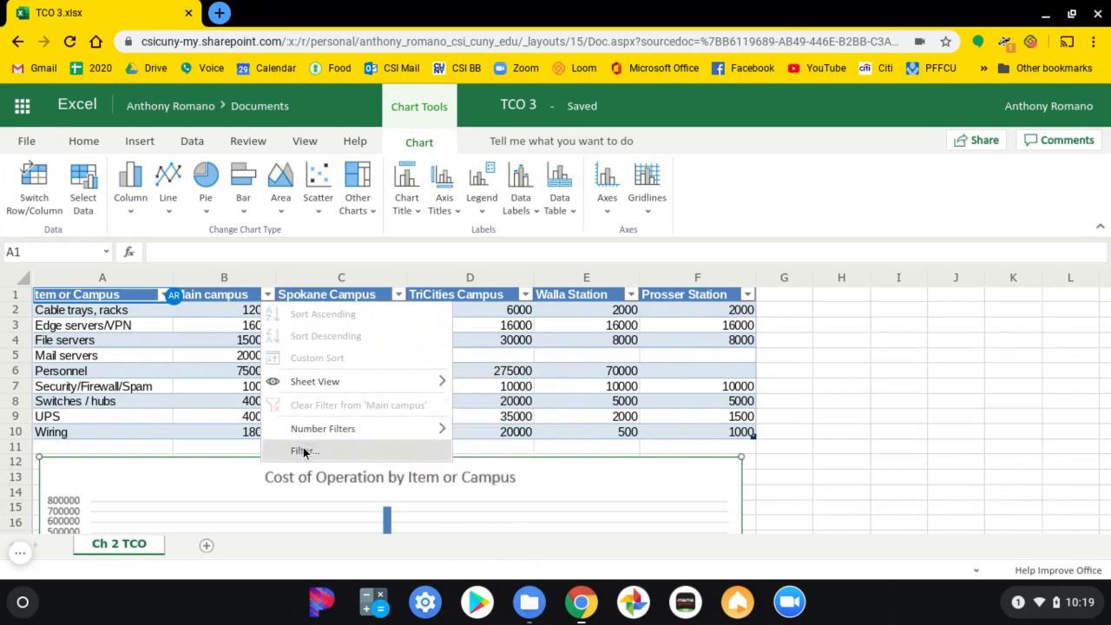
left_click(303, 451)
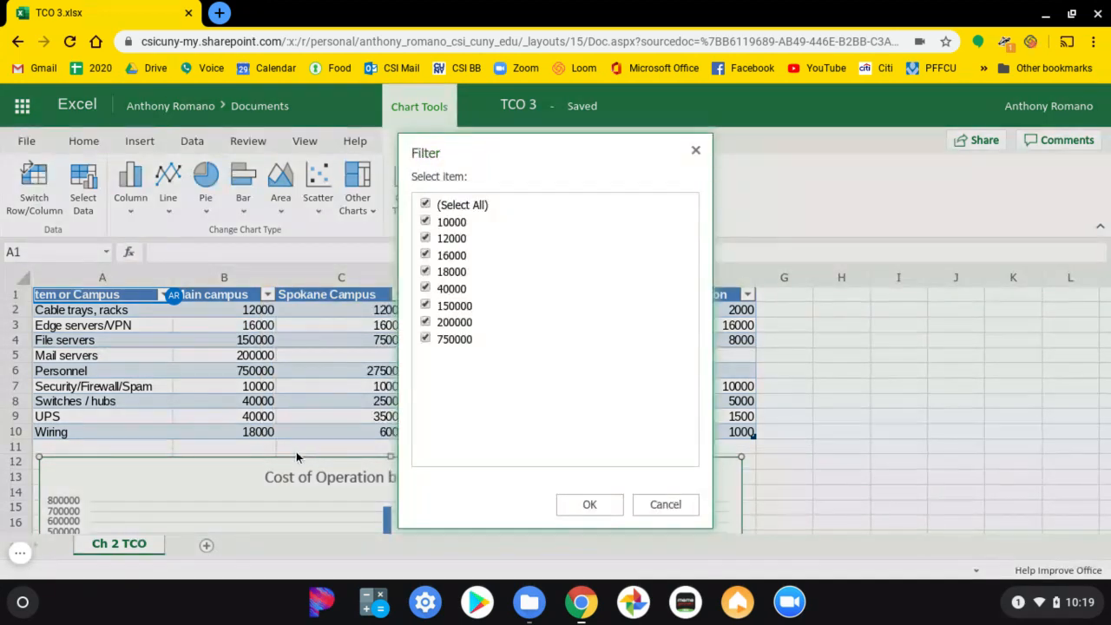
mouse_move(307, 442)
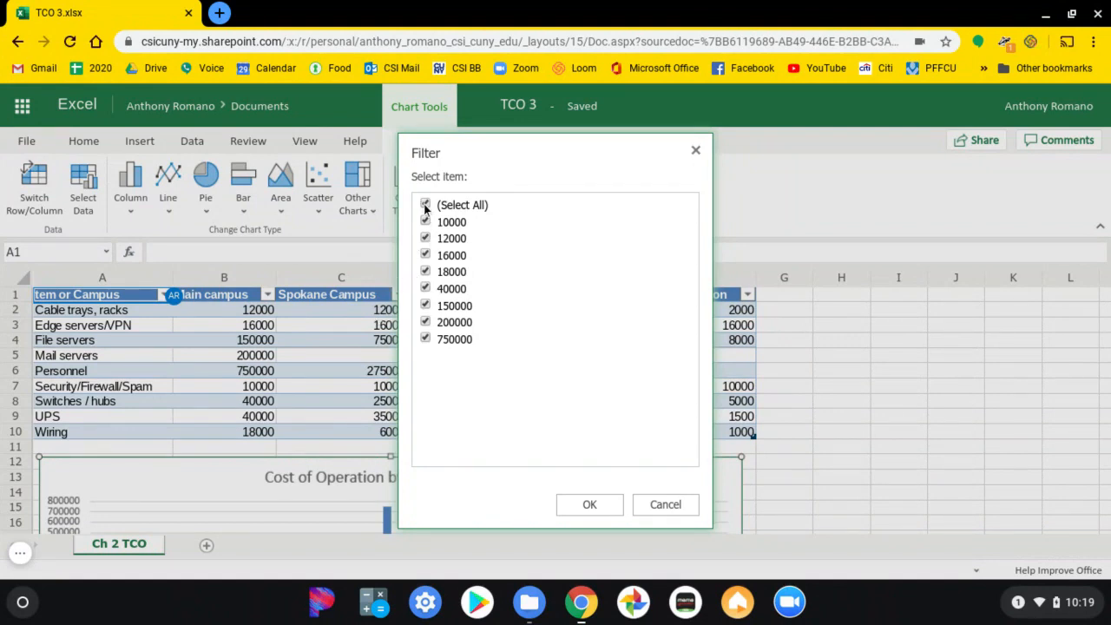
left_click(425, 205)
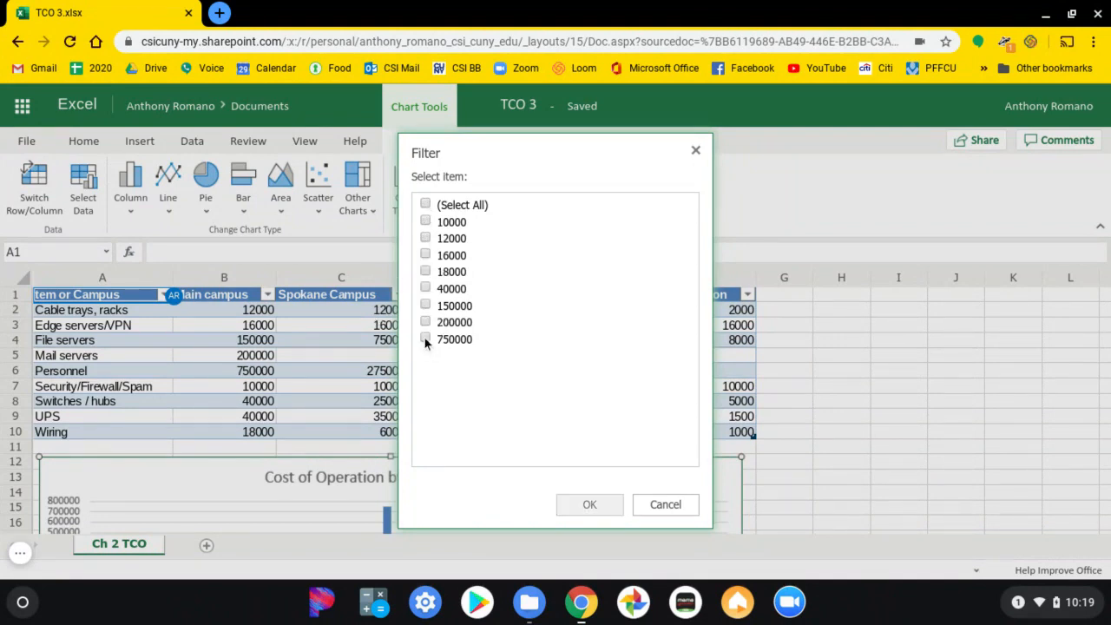
left_click(425, 322)
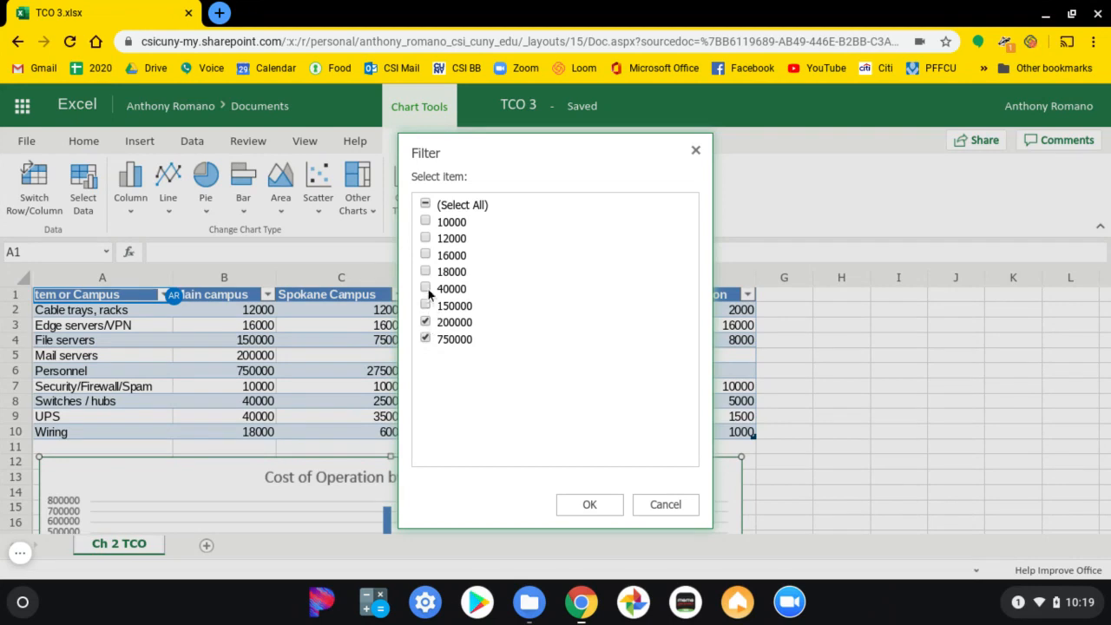
mouse_move(508, 396)
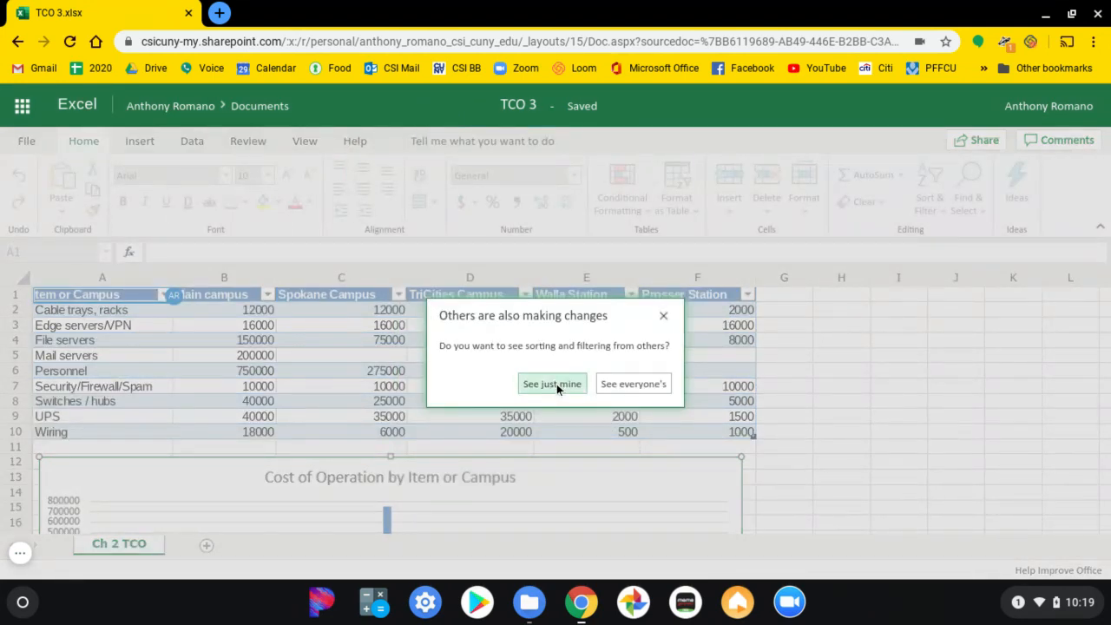
left_click(552, 383)
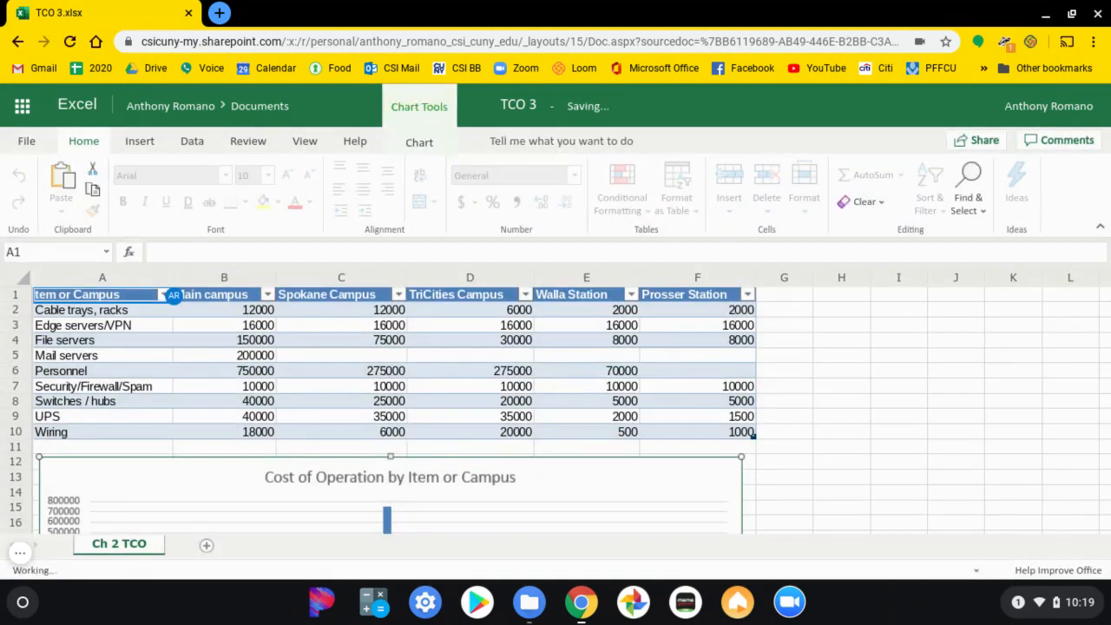
left_click(304, 140)
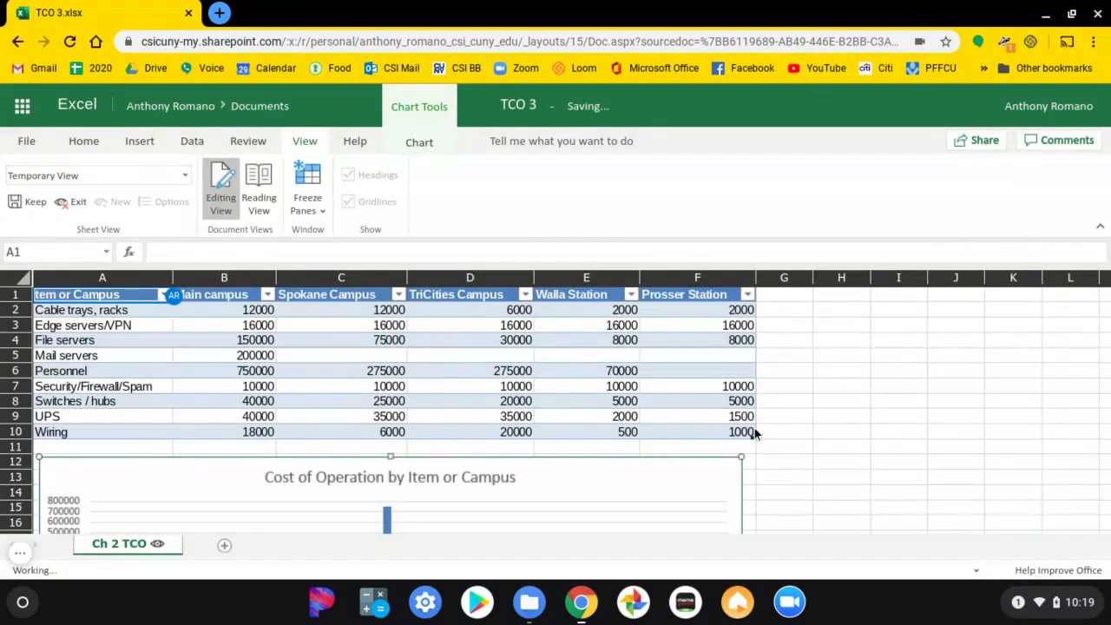
scroll("down", 3)
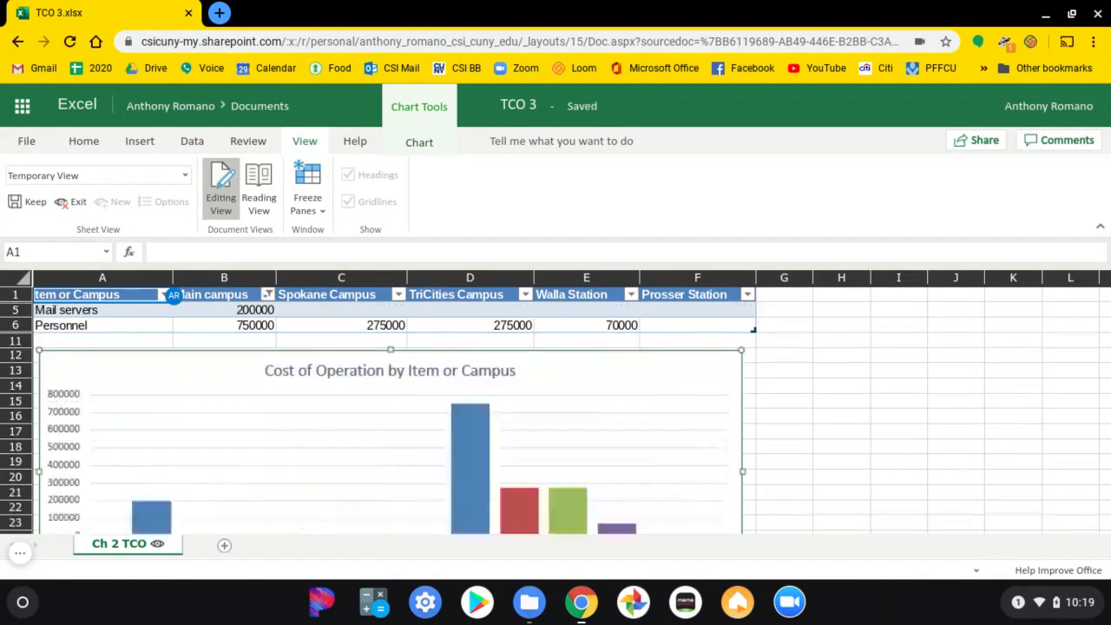
scroll("down", 3)
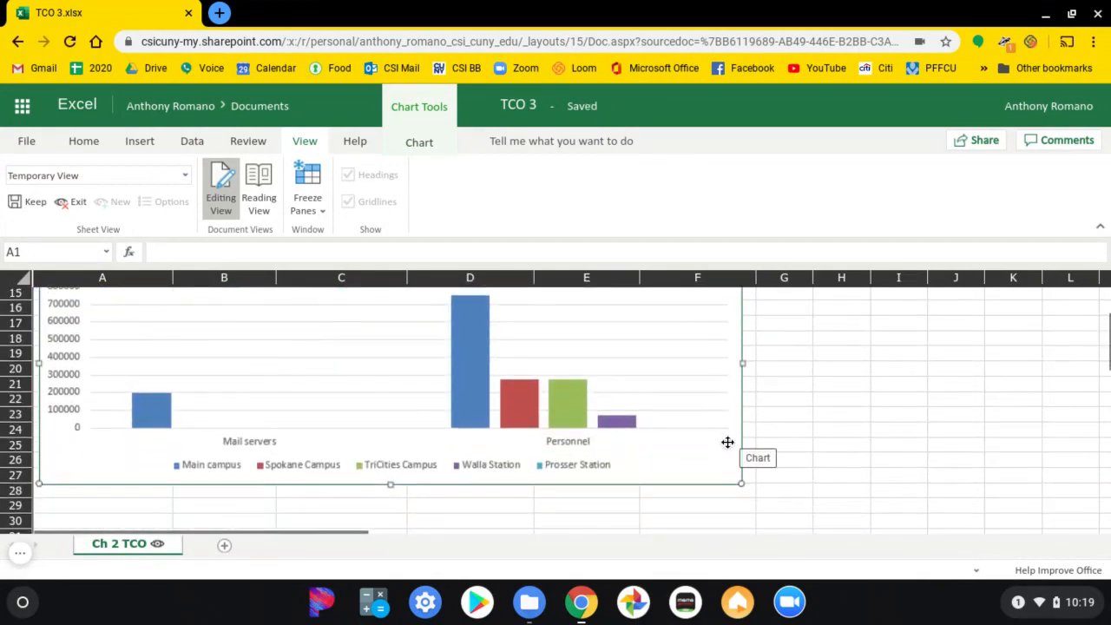